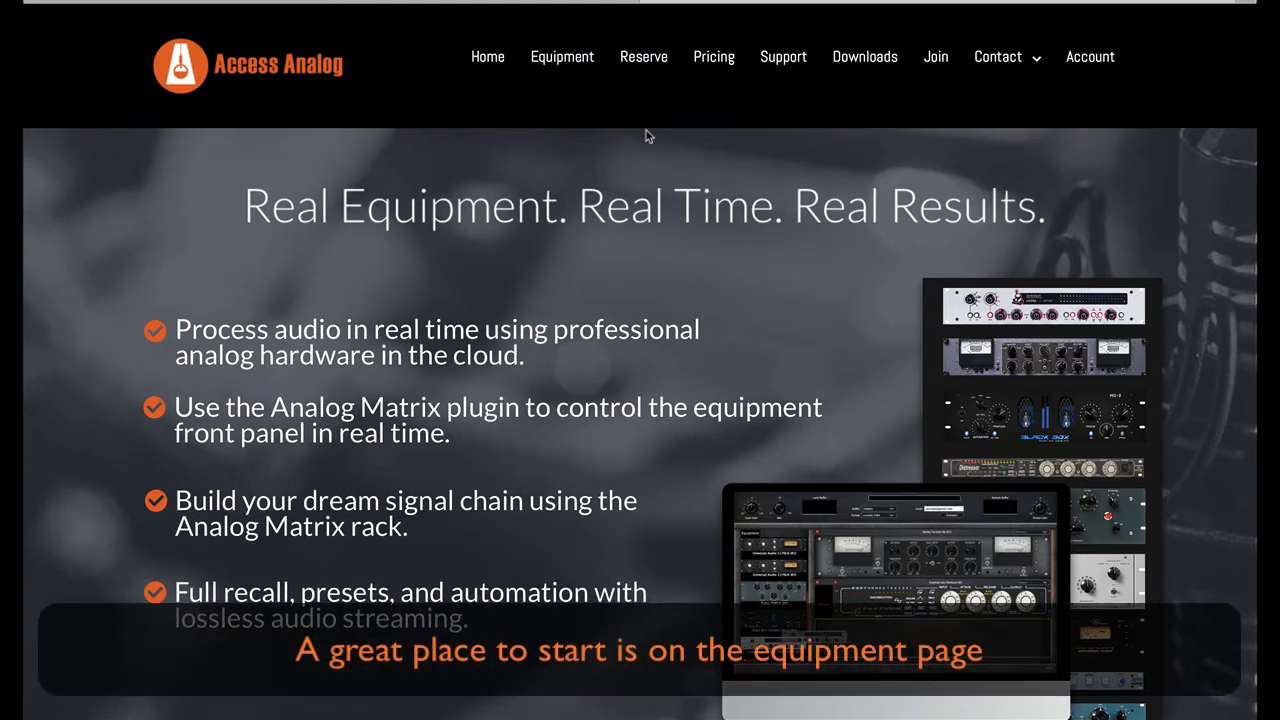
Browse the API 5500 equipment page details and start a reservation
click(562, 56)
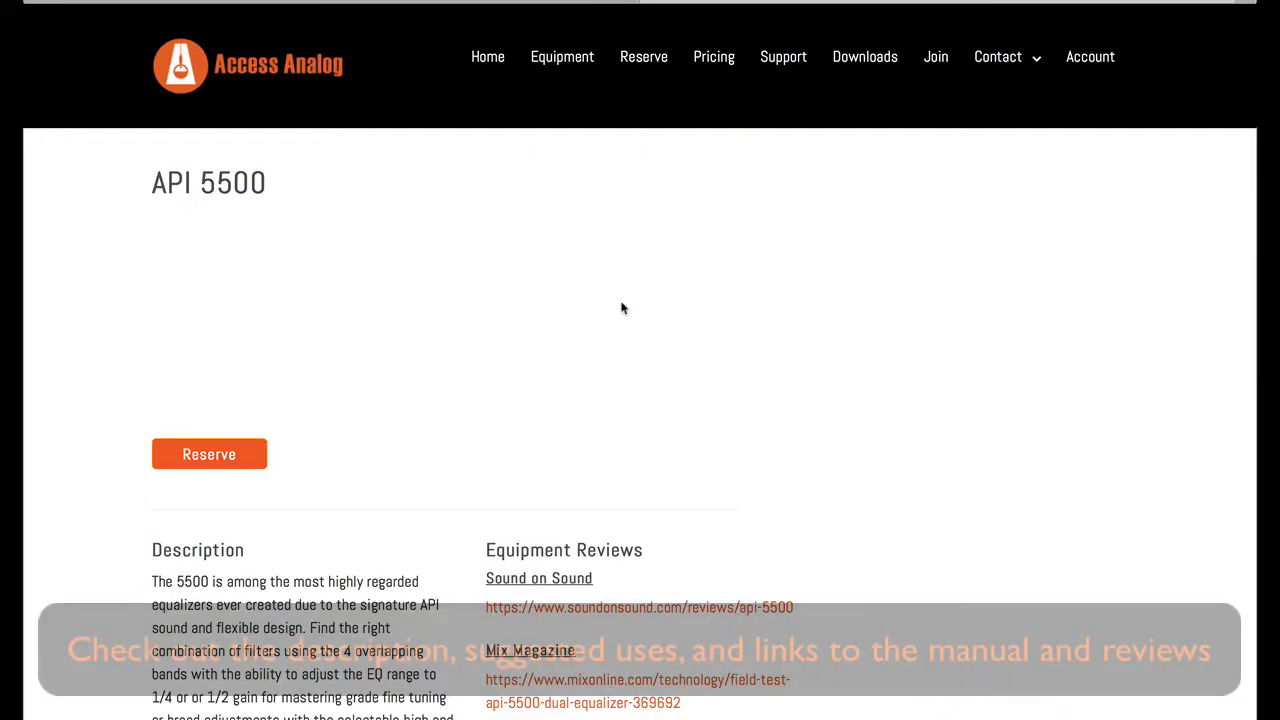
scroll(down, 3)
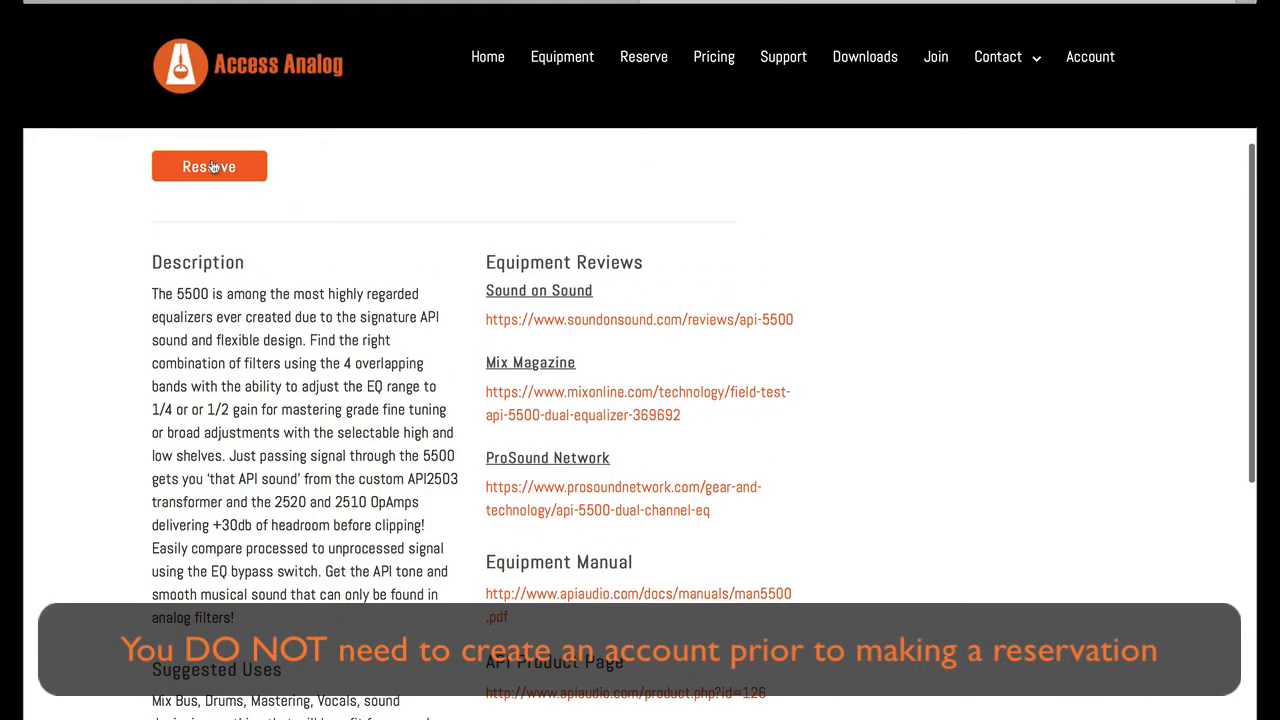
click(209, 166)
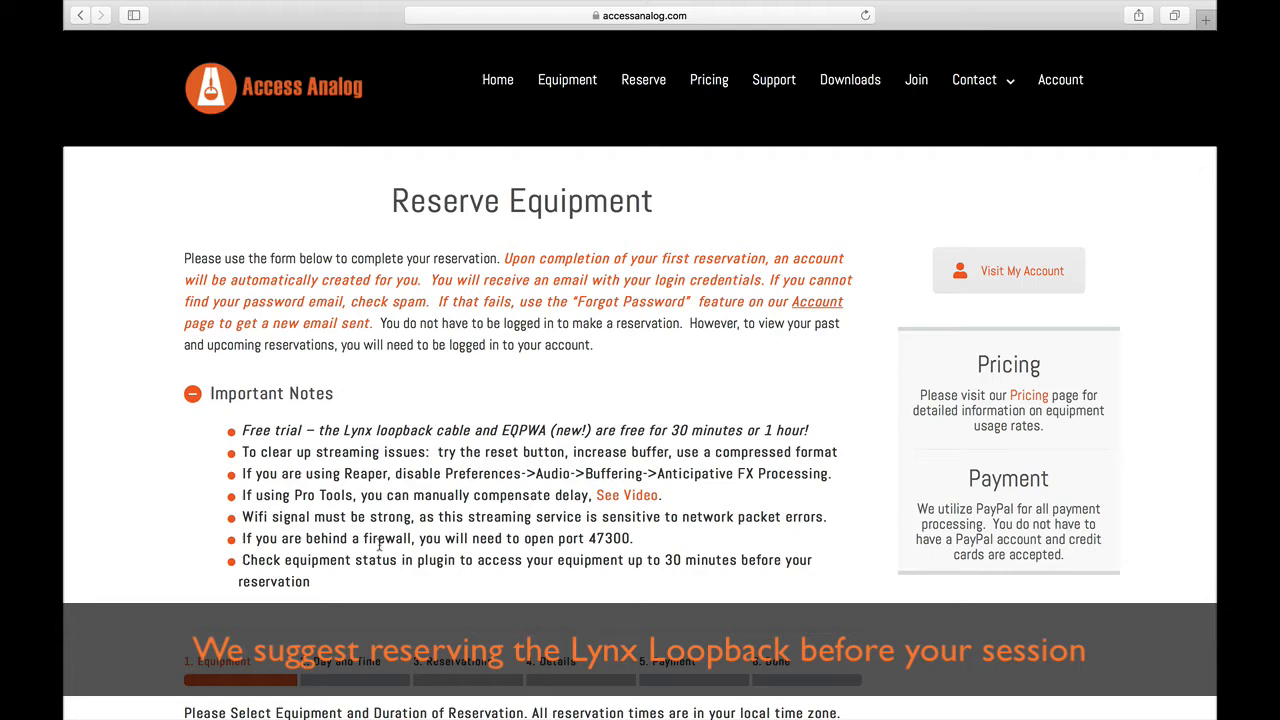
Choose Lynx Aurora(n) Loopback in the reservation form
scroll(down, 3)
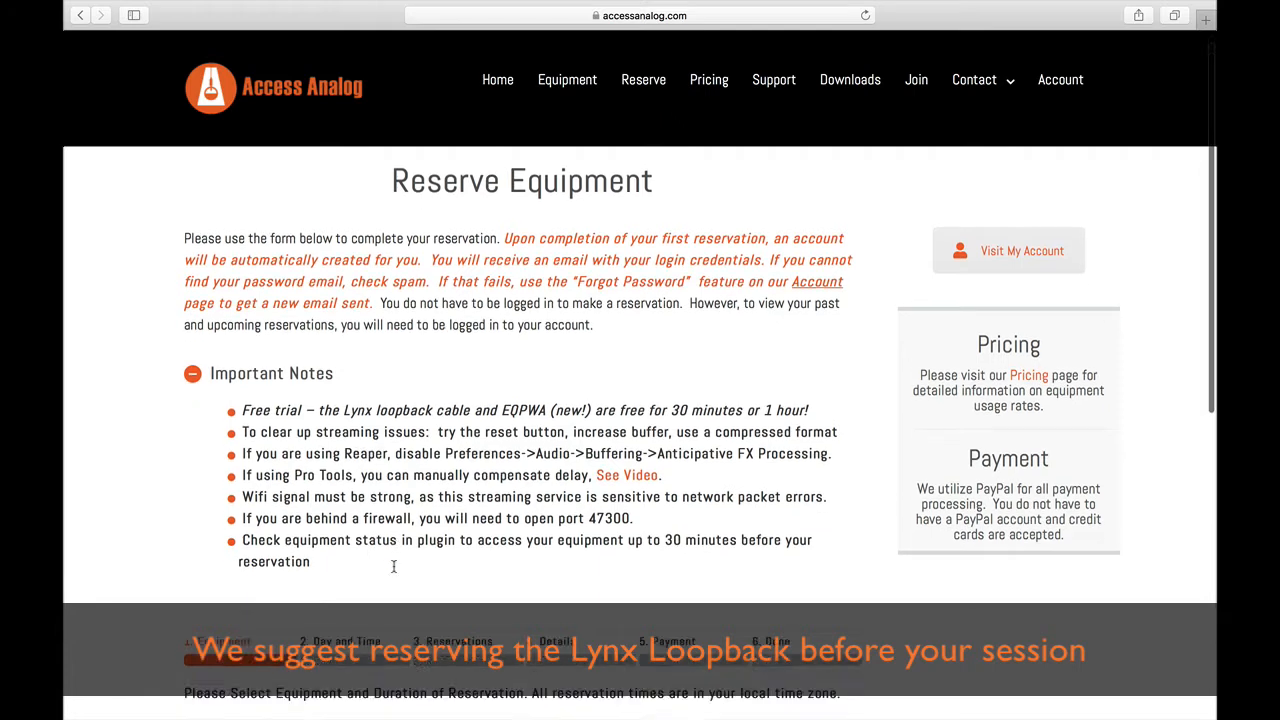
scroll(down, 3)
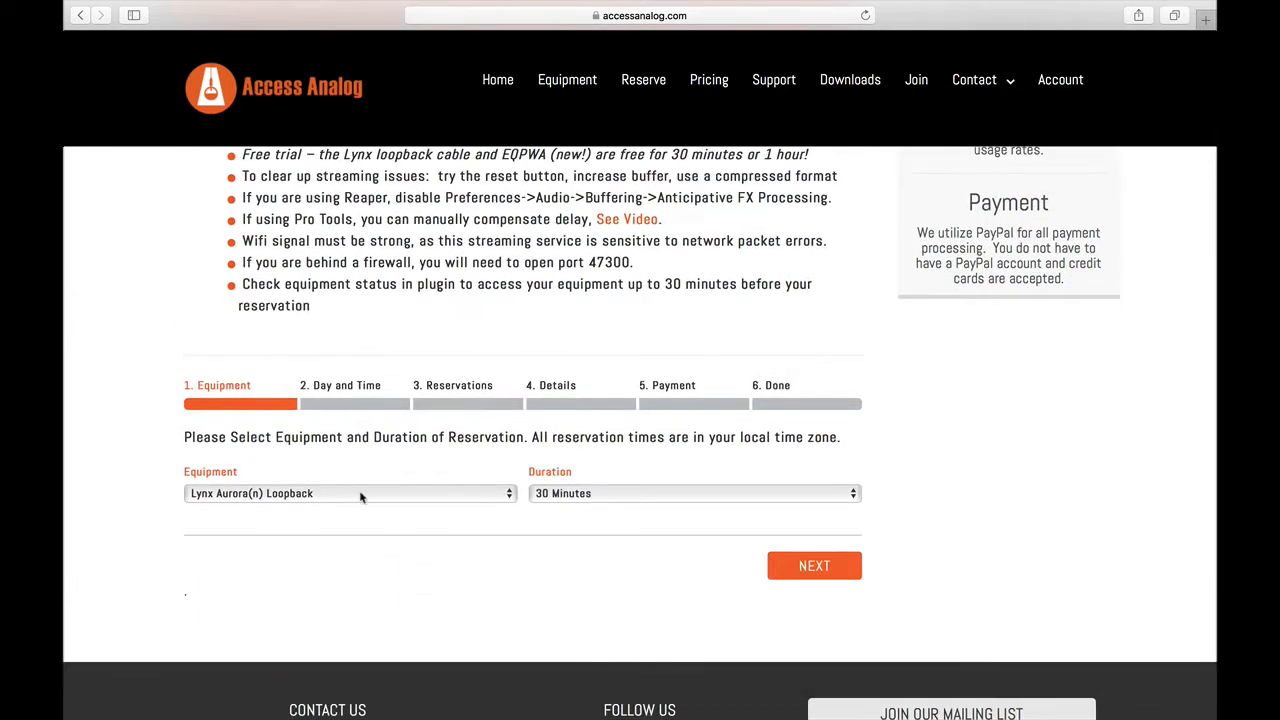
click(350, 493)
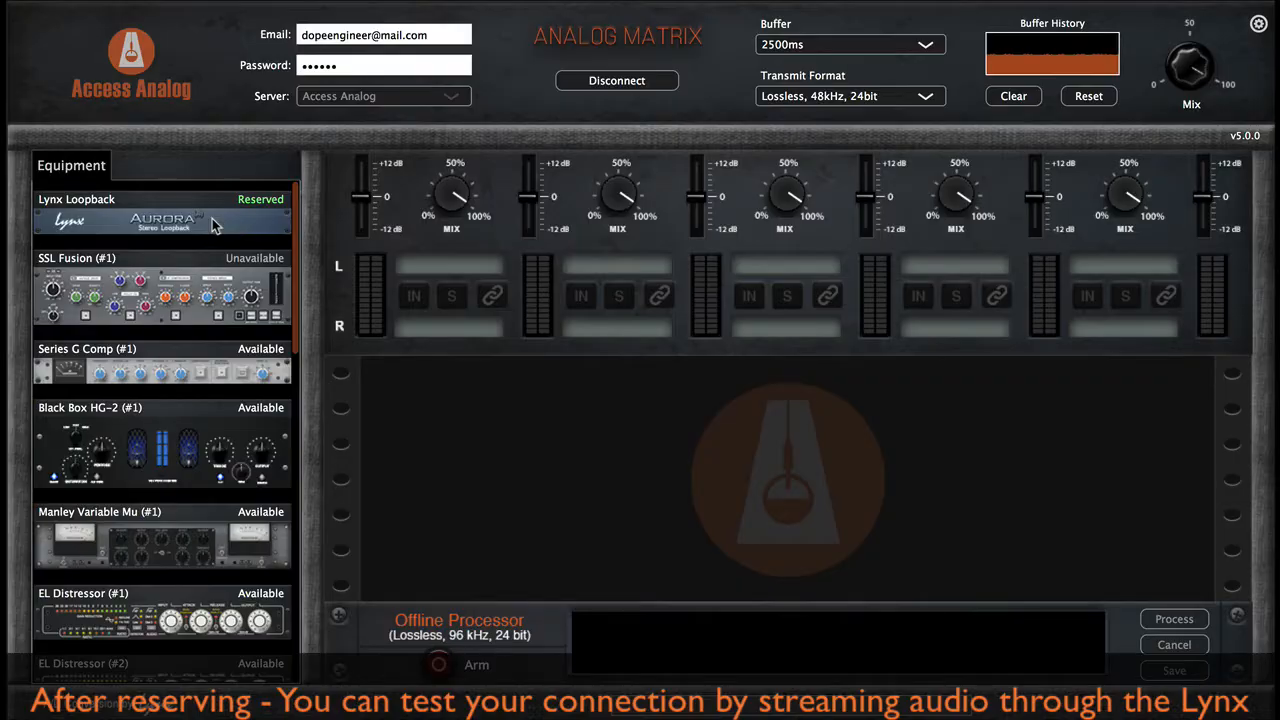
Load the Lynx Loopback into the Analog Matrix rack and return to the reservation form
drag(160, 215, 450, 270)
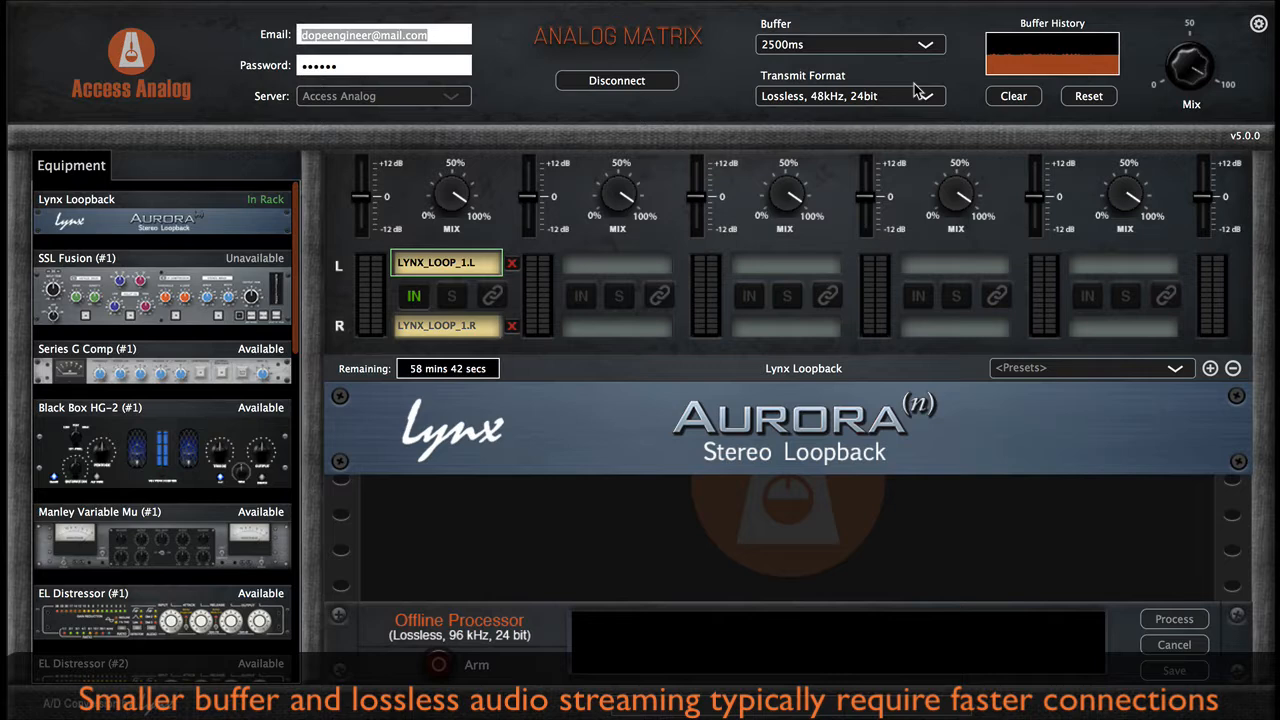
click(850, 95)
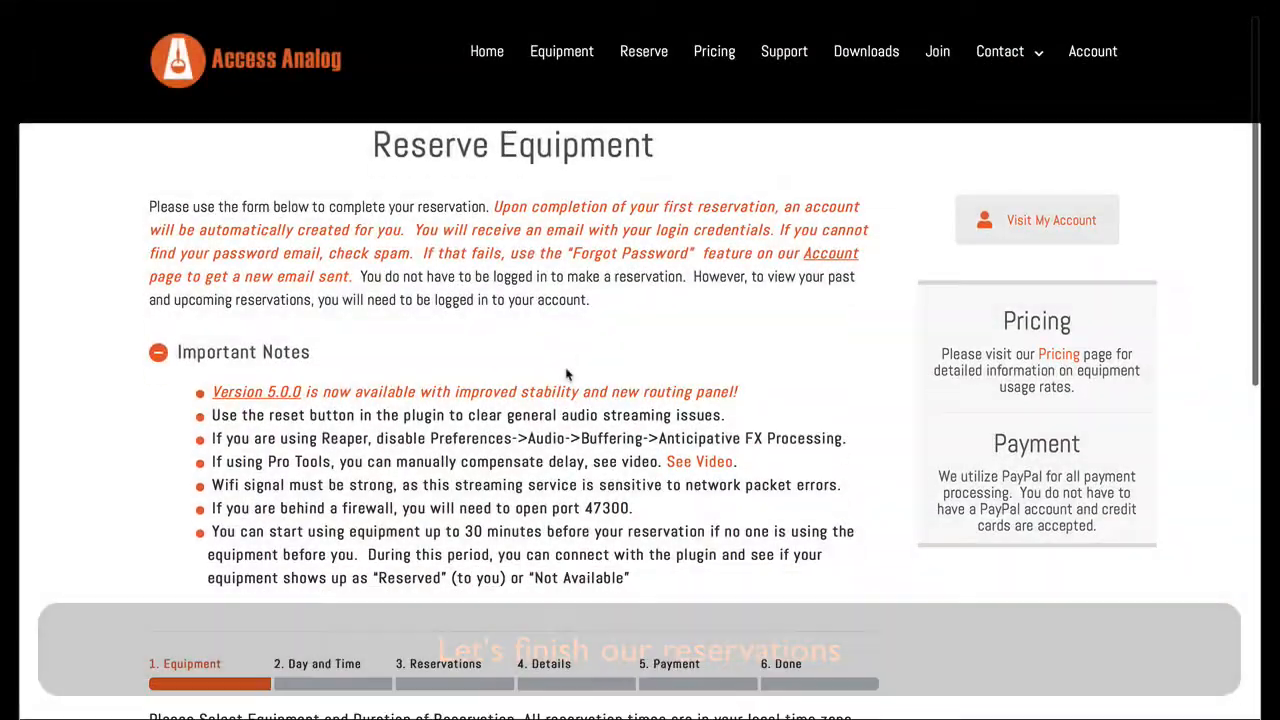
Choose Empirical Labs Distressor (#1) for a 30-minute session and continue
click(322, 456)
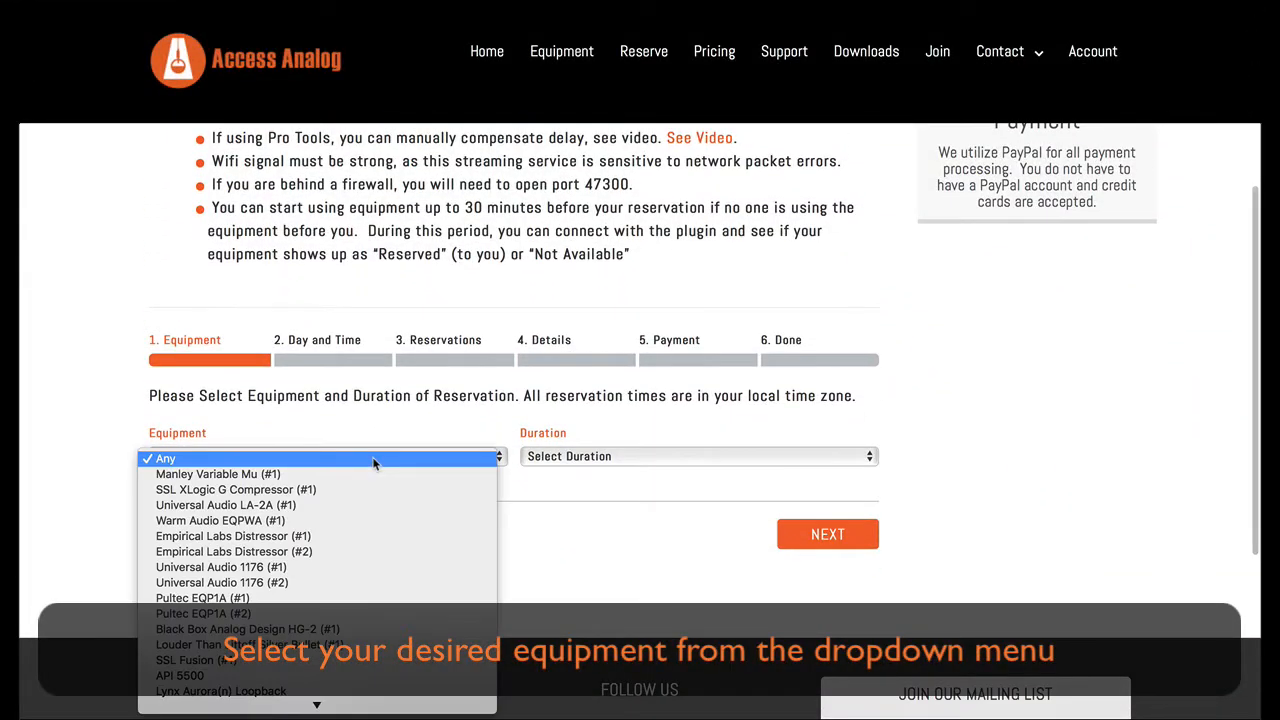
click(233, 535)
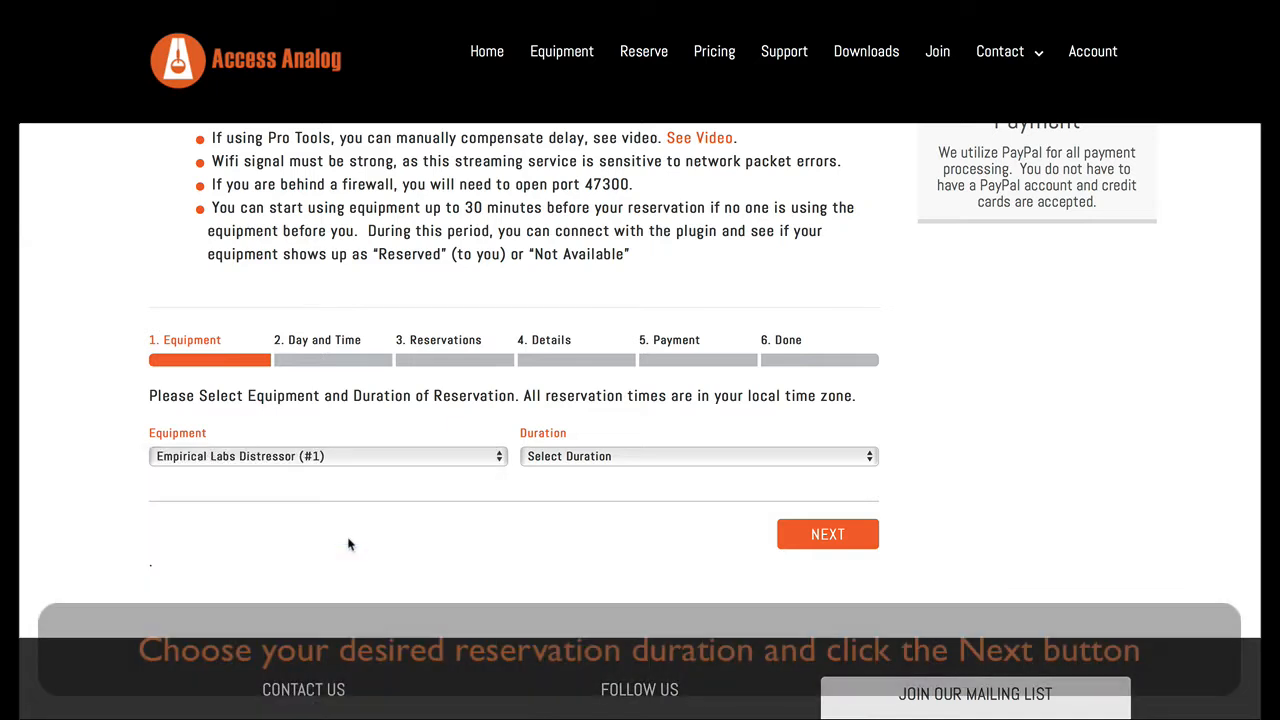
click(697, 456)
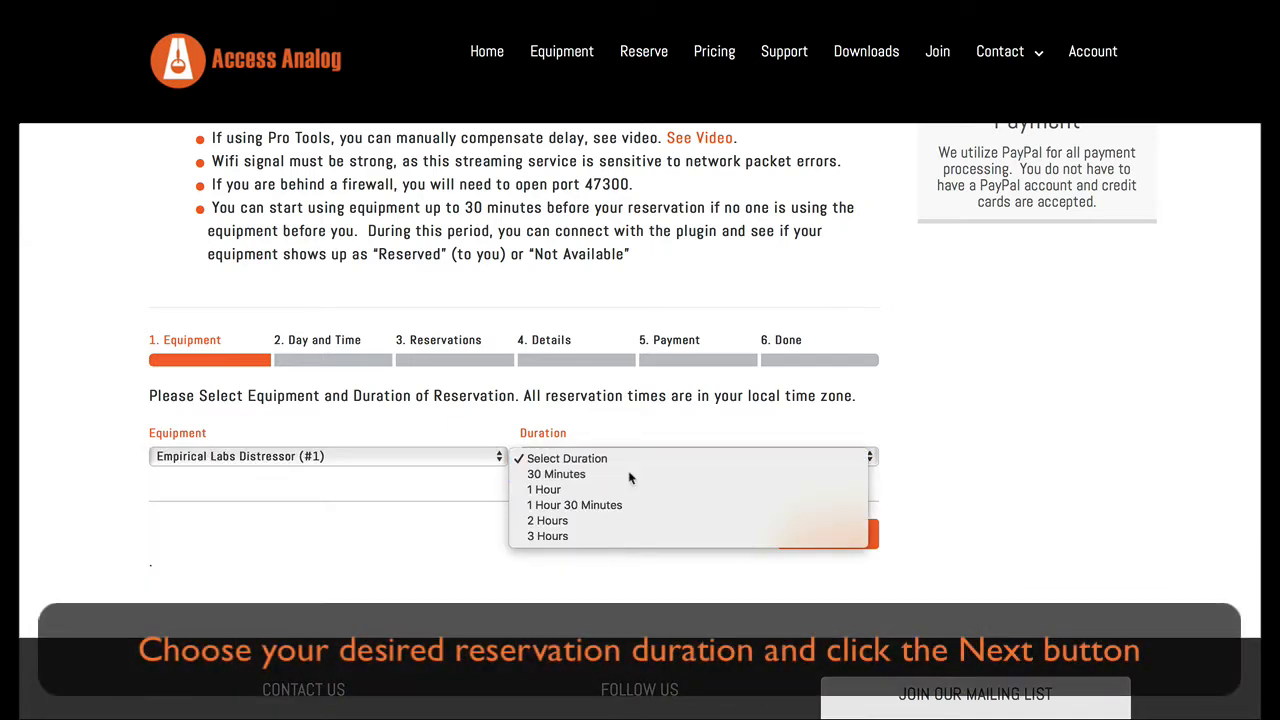
click(555, 474)
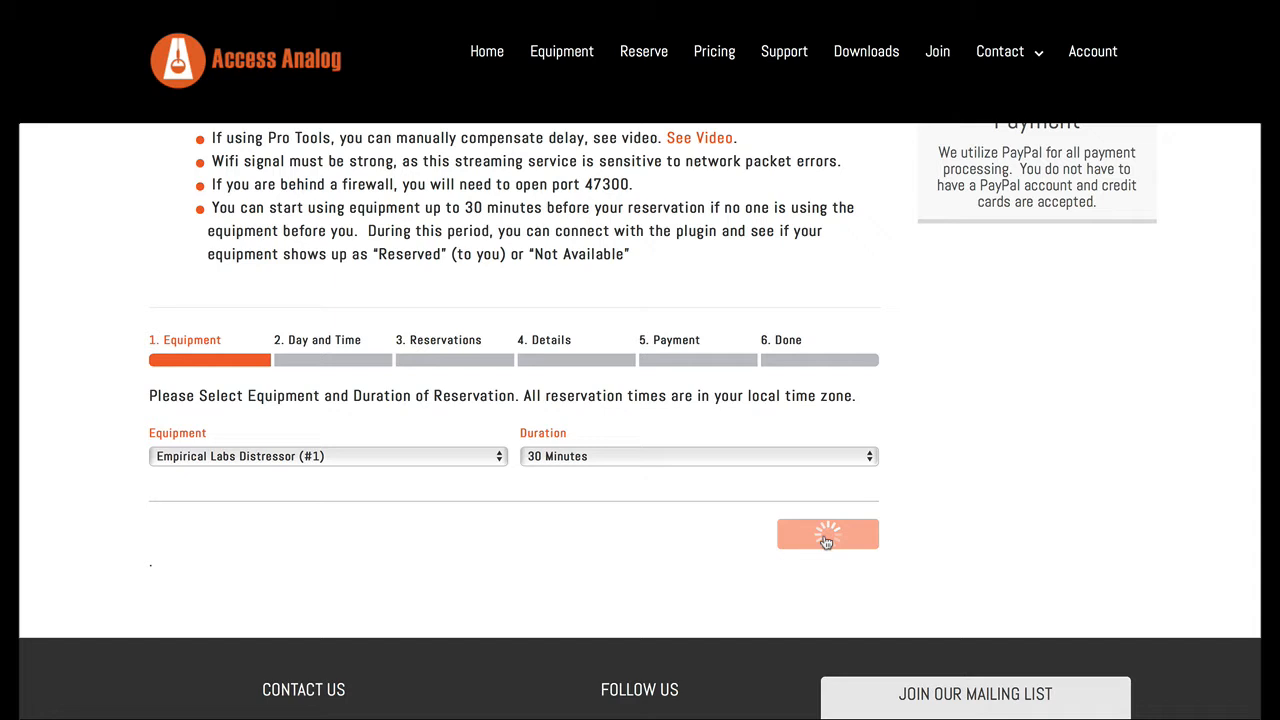
click(827, 534)
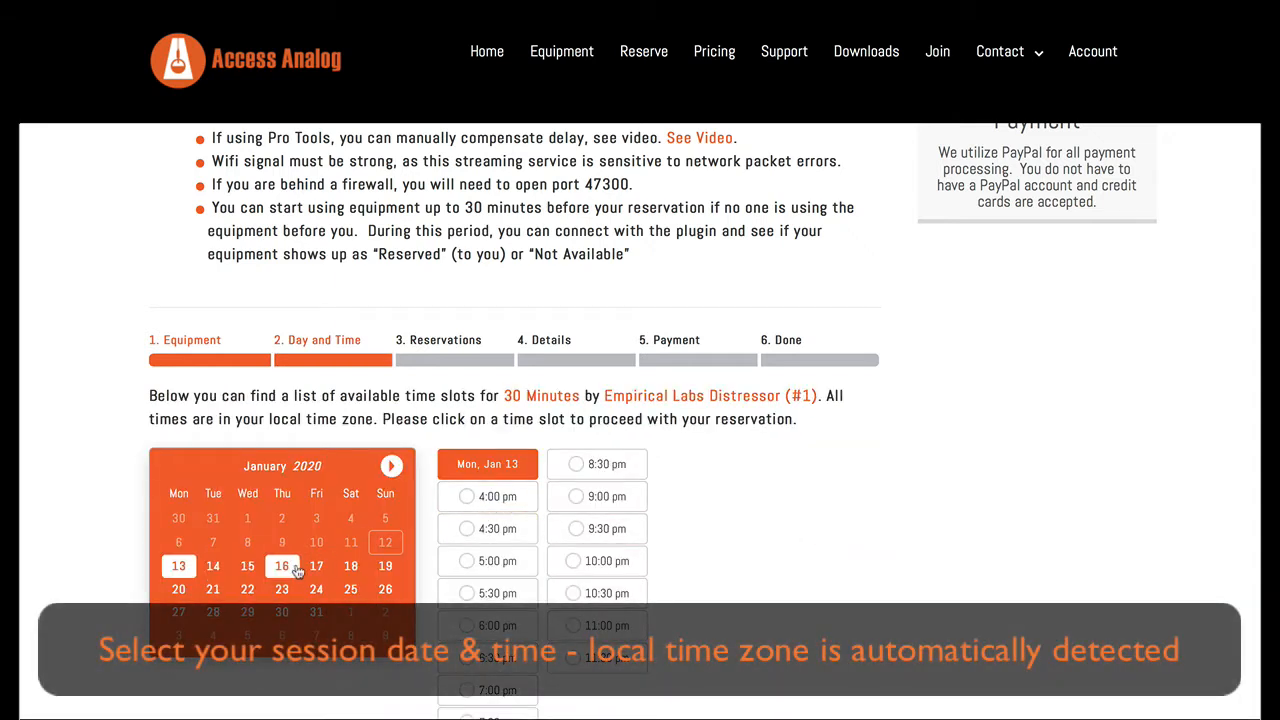
Book January 13 at 4:00 pm for the Distressor (#1) session
click(487, 496)
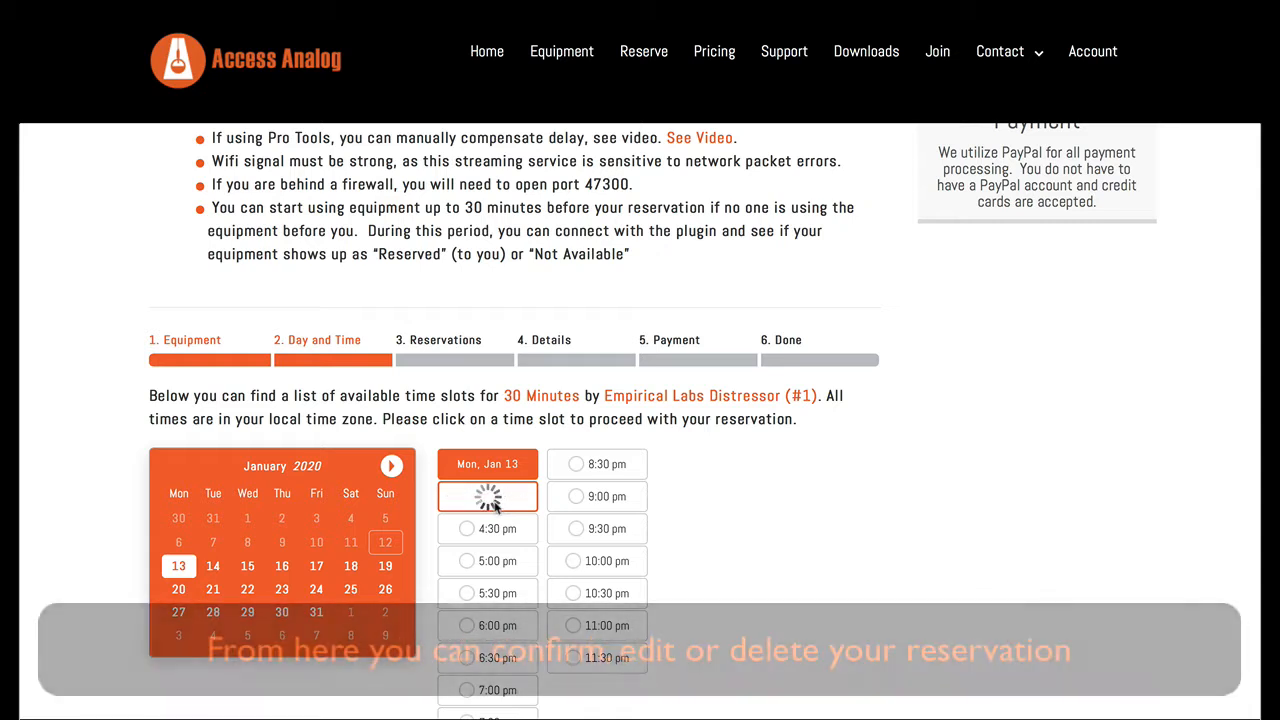
click(487, 497)
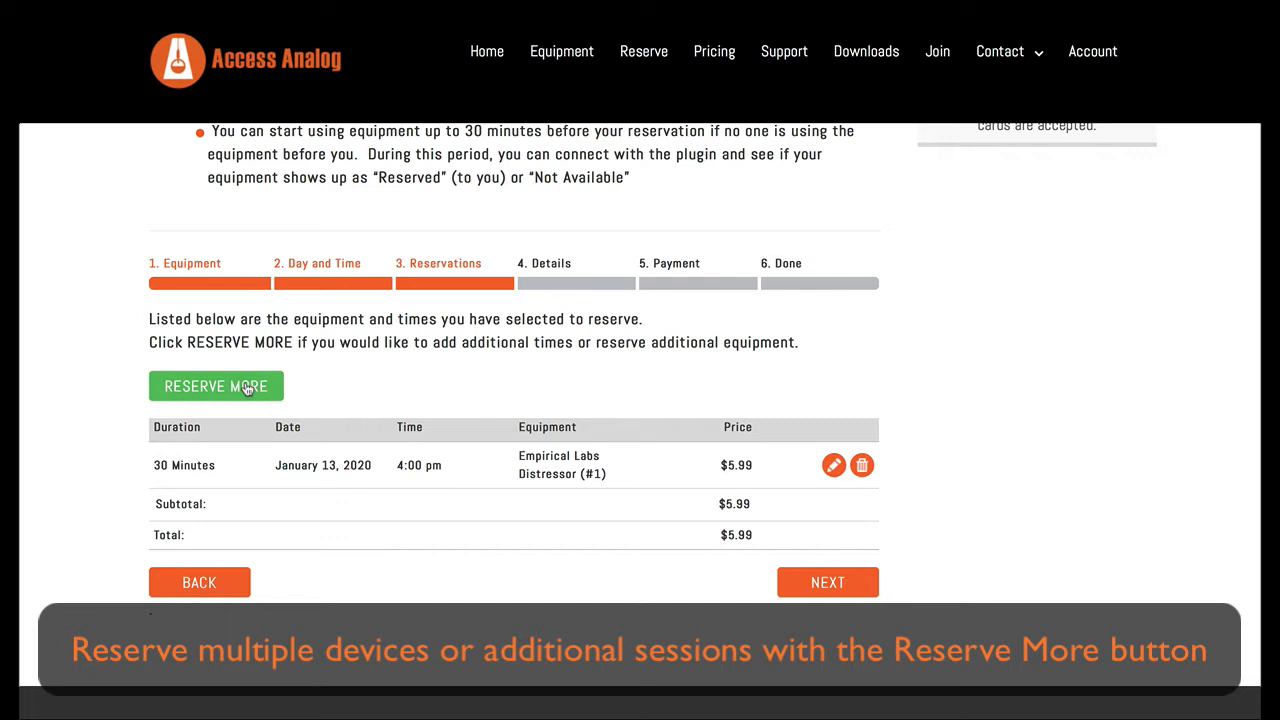
Add a January 13, 4:00 pm Distressor (#2) session and continue to details
click(215, 386)
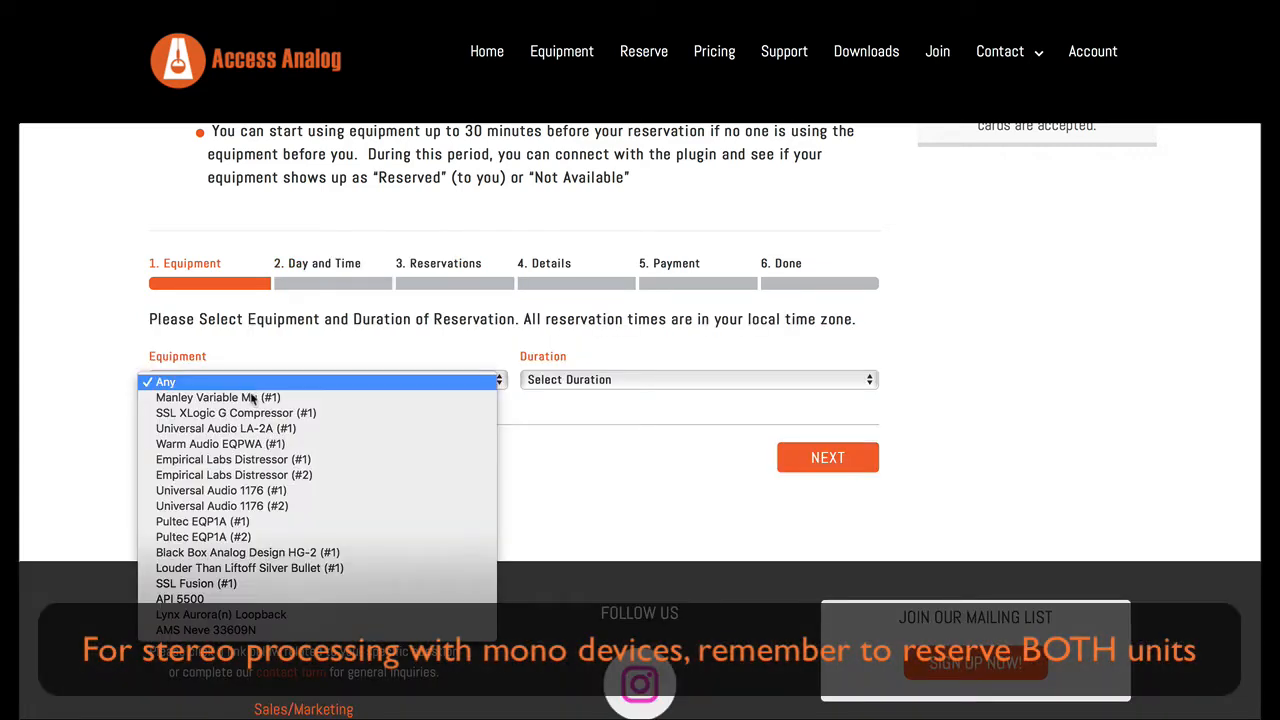
click(233, 474)
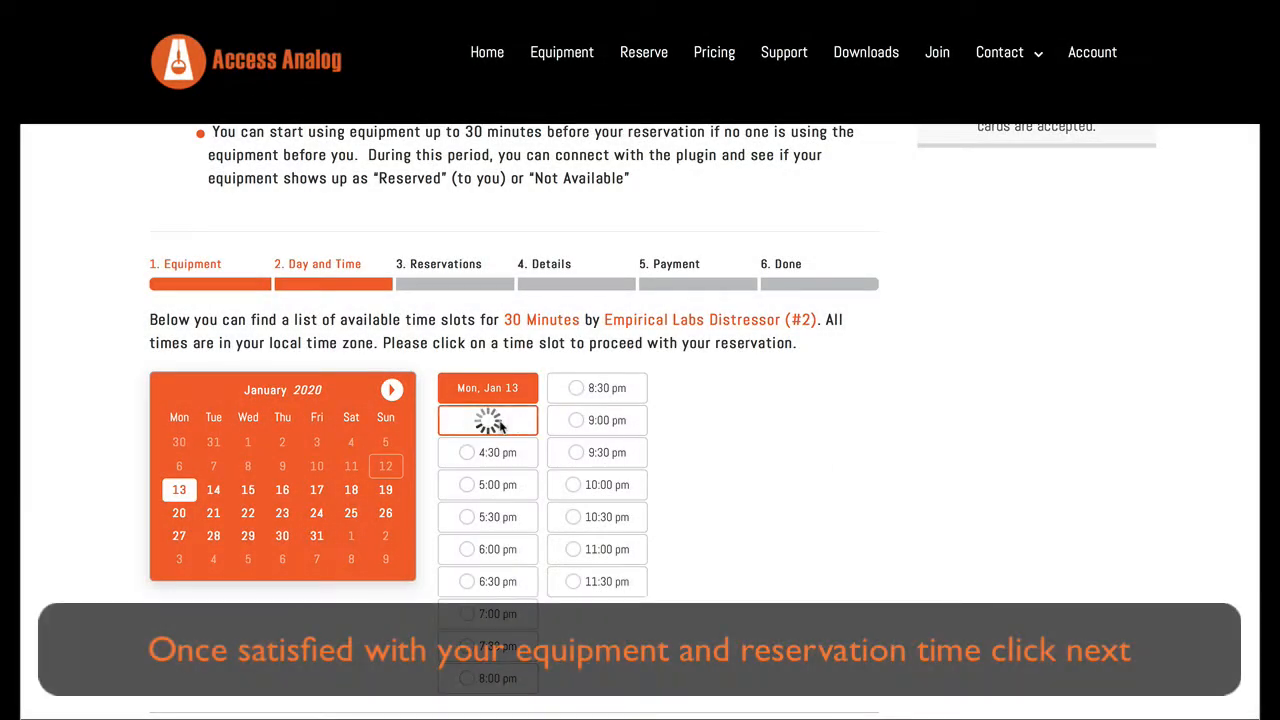
click(497, 420)
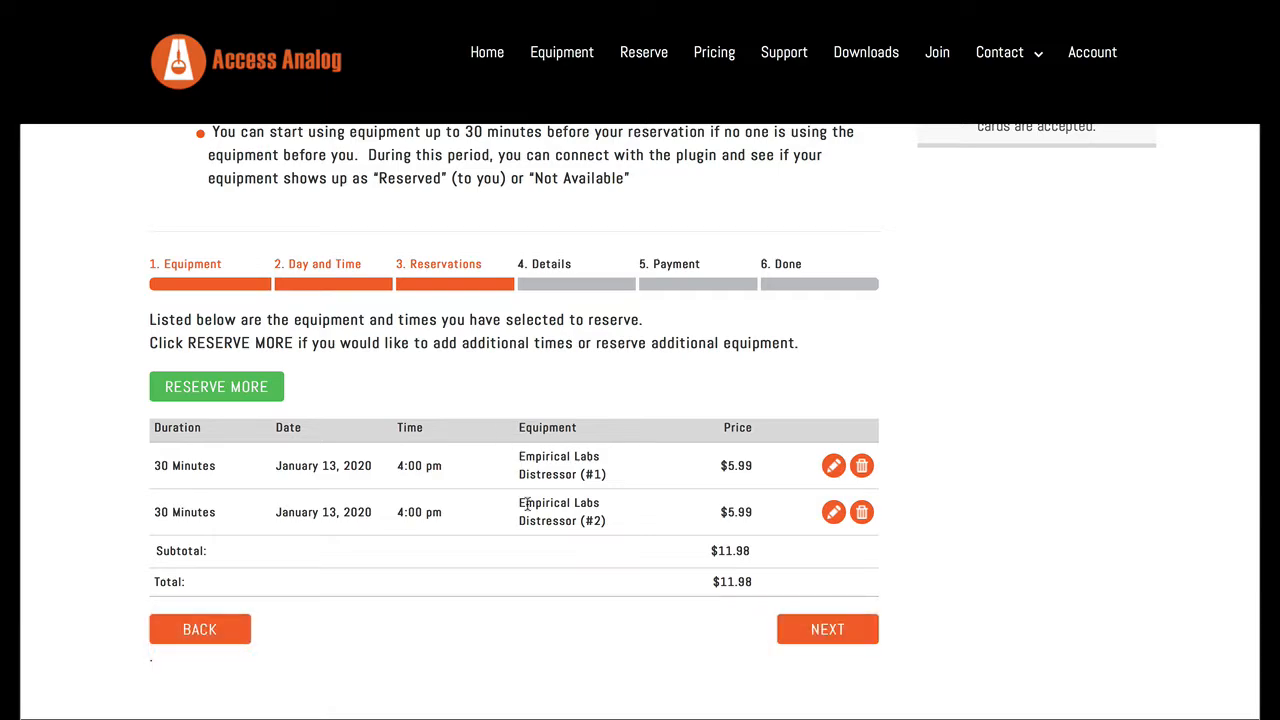
click(827, 629)
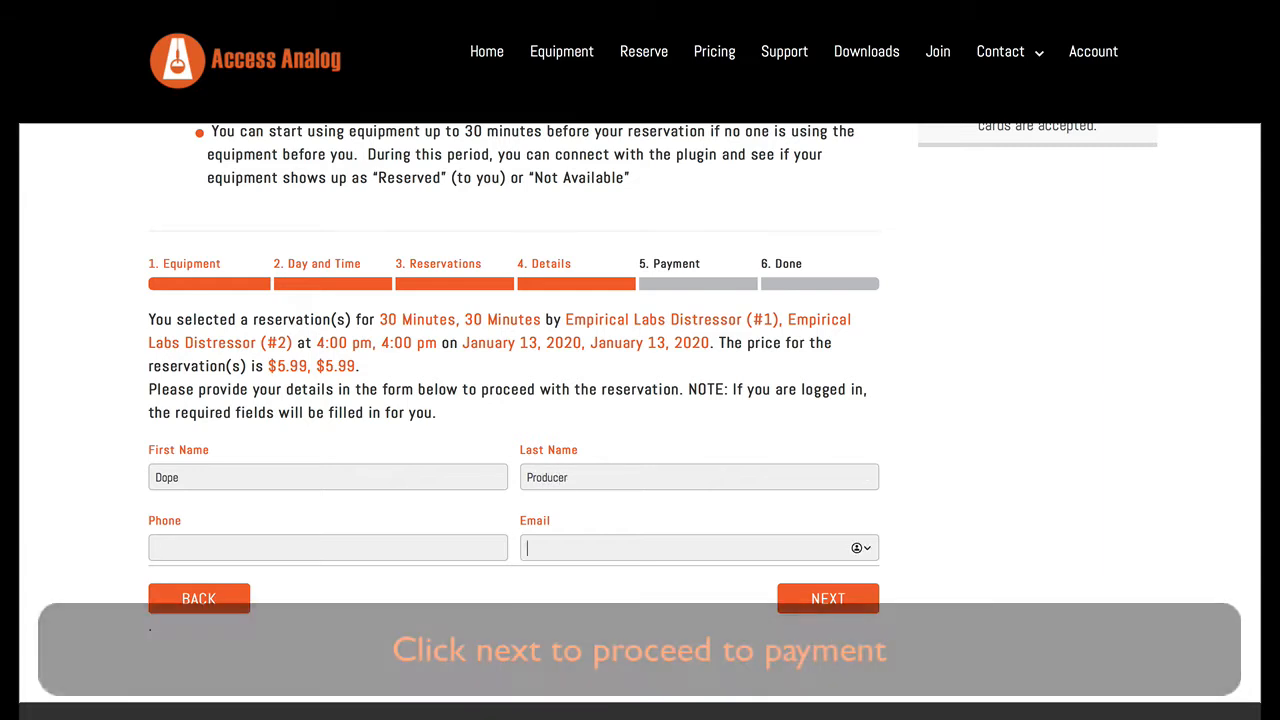
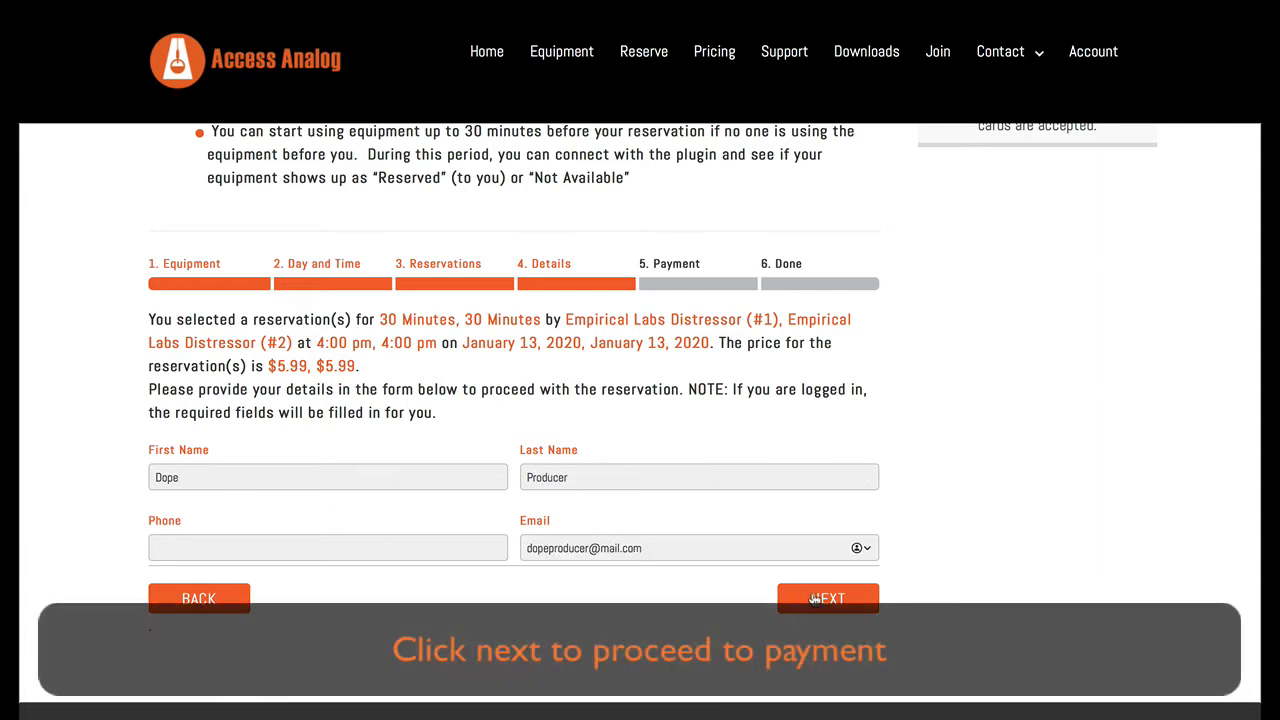
click(827, 598)
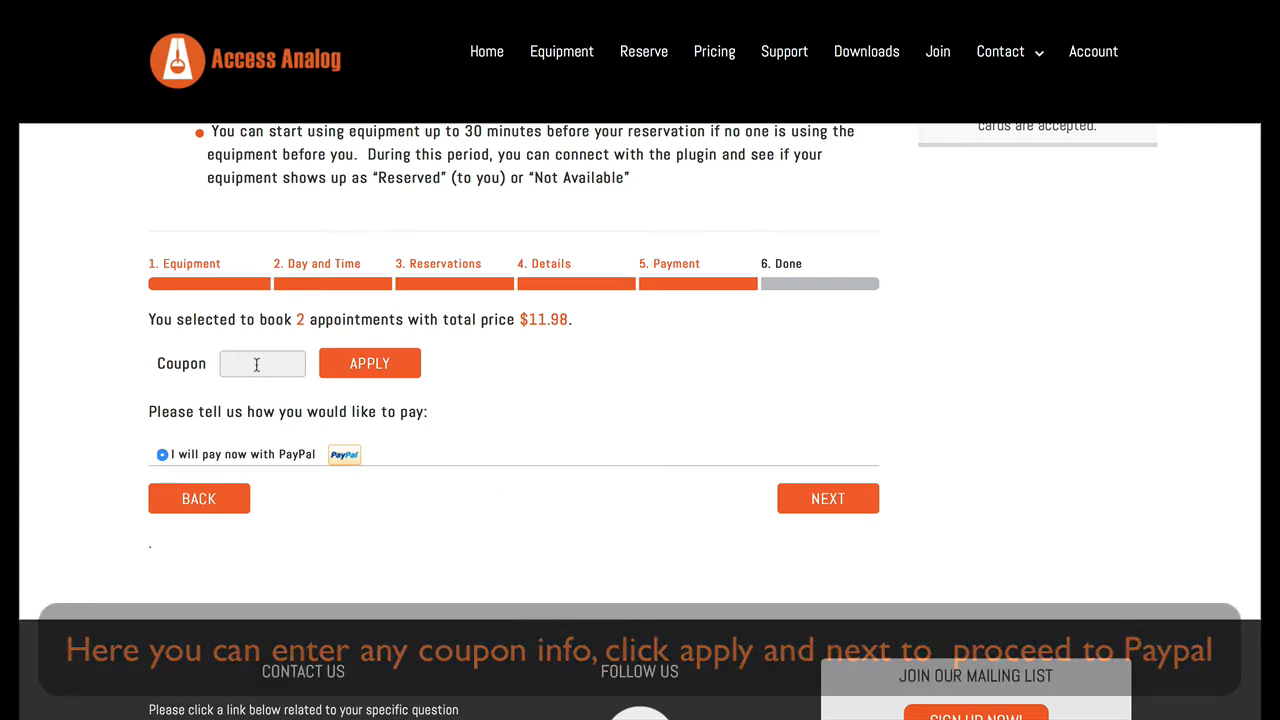
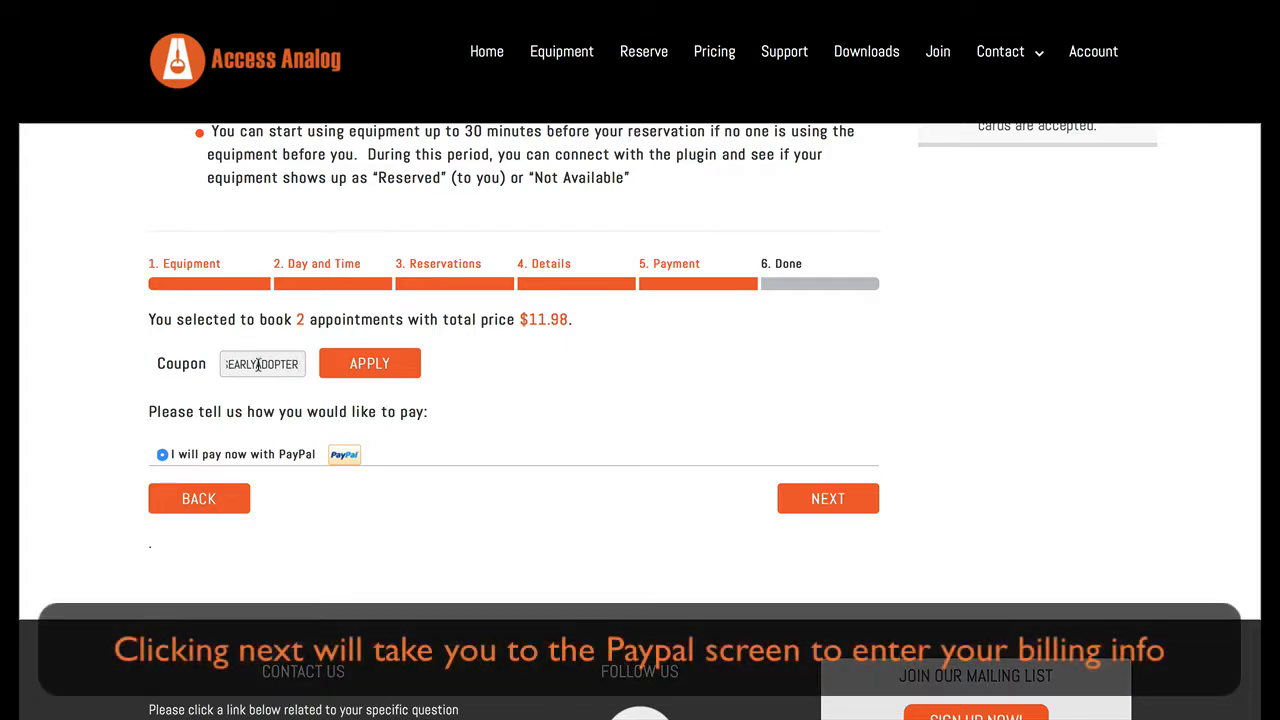
click(369, 363)
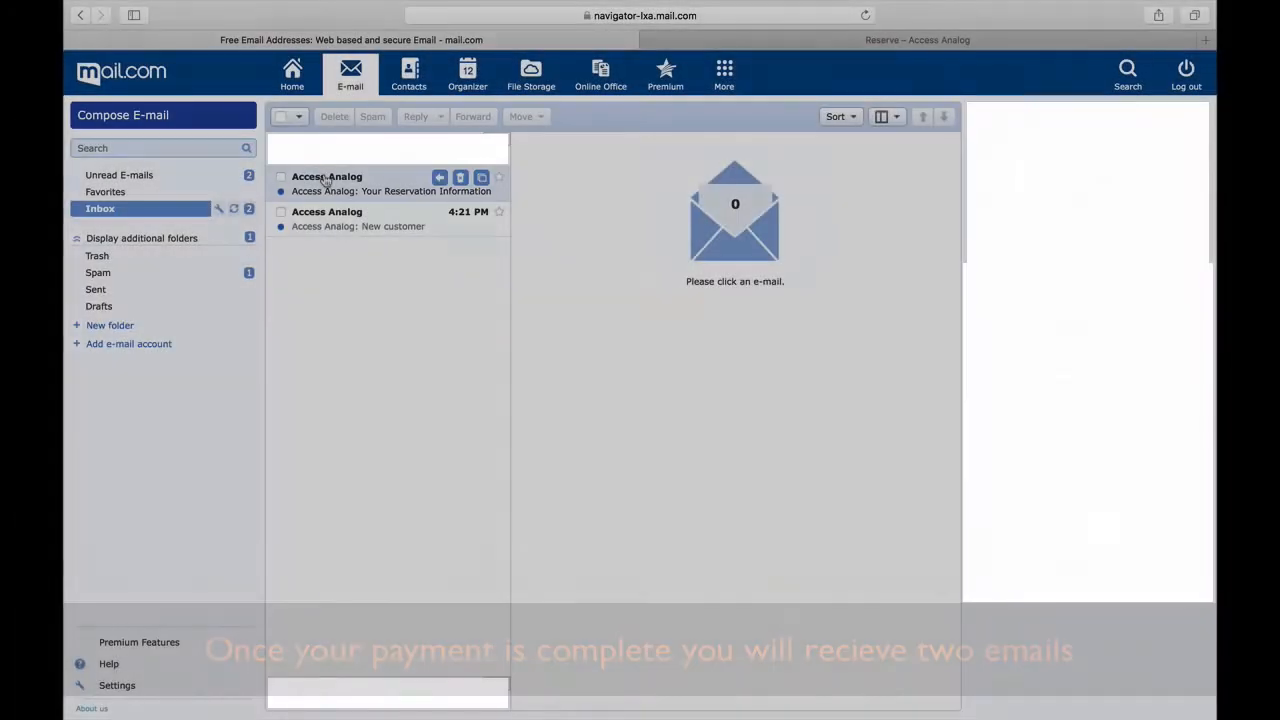
Read the 'Access Analog: Your Reservation Information' email confirming both Distressor sessions
click(357, 218)
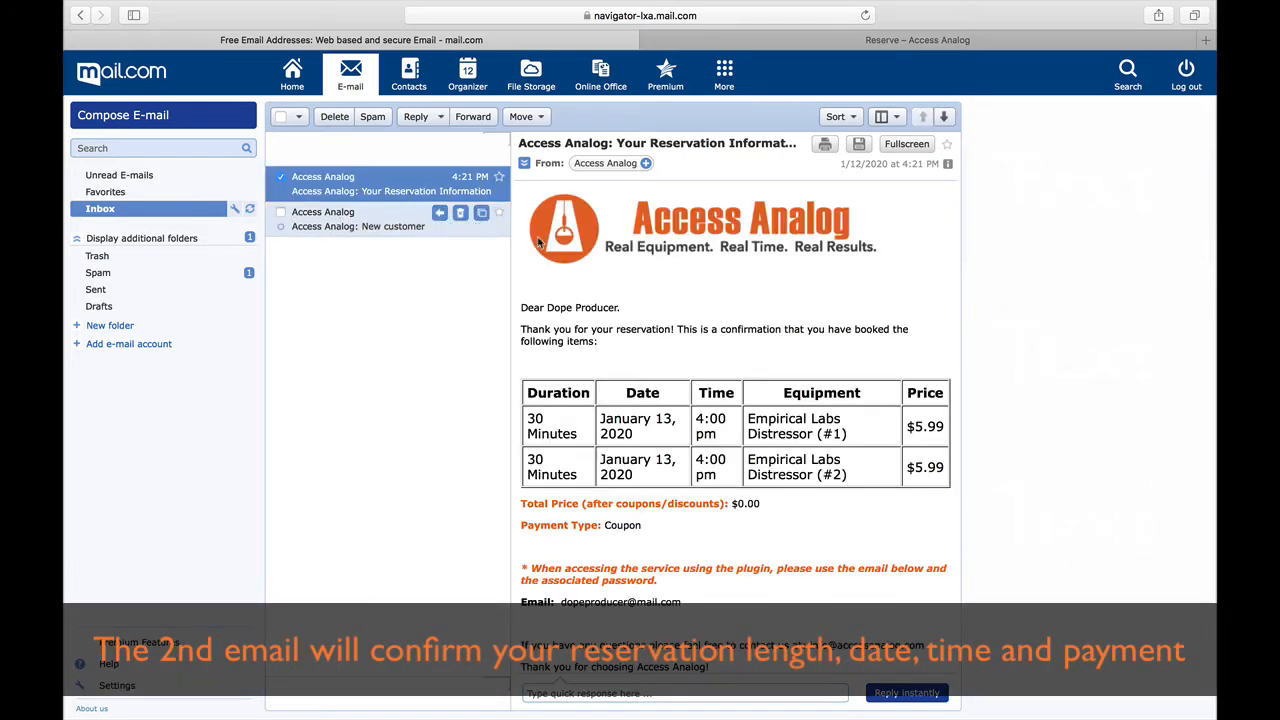
scroll(down, 3)
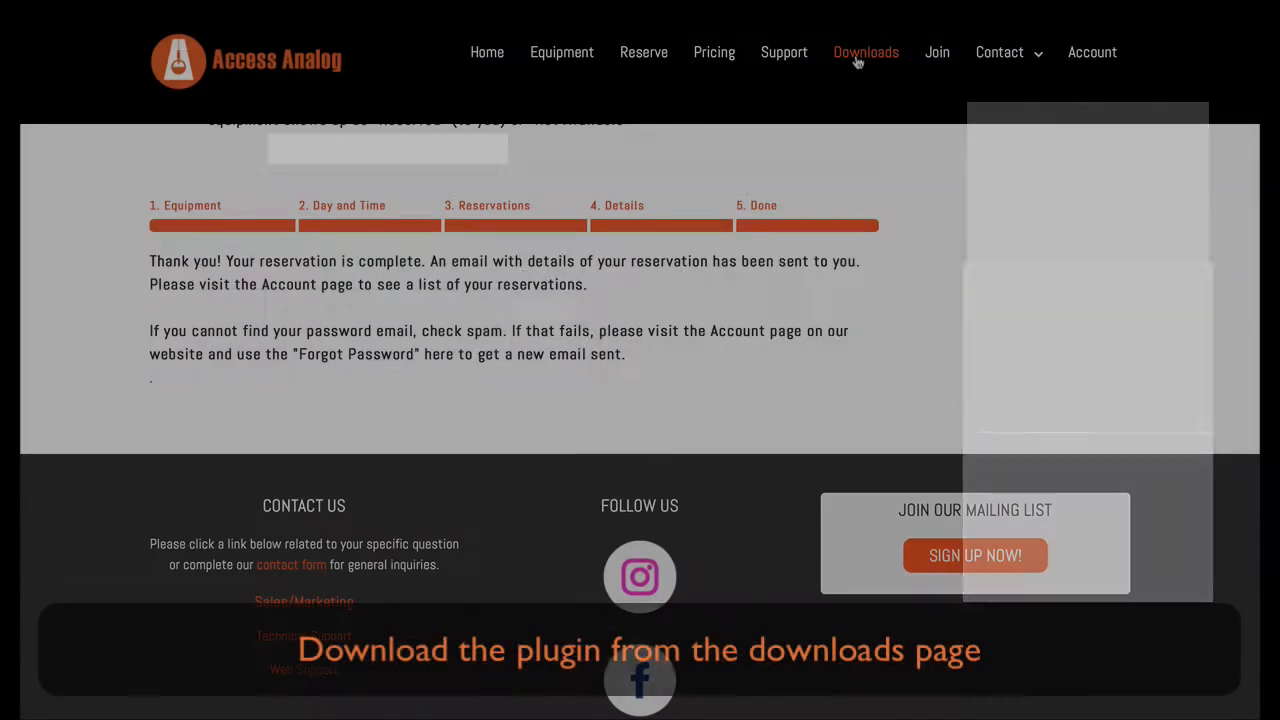
click(866, 52)
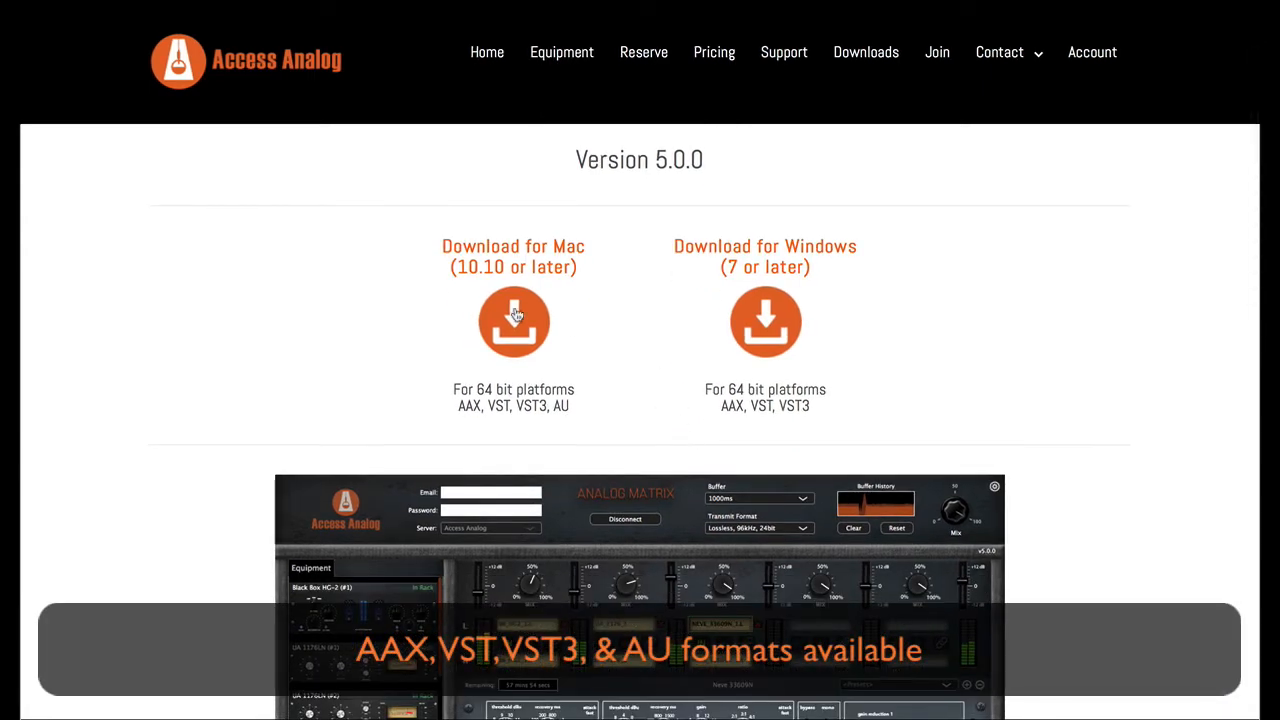
scroll(down, 3)
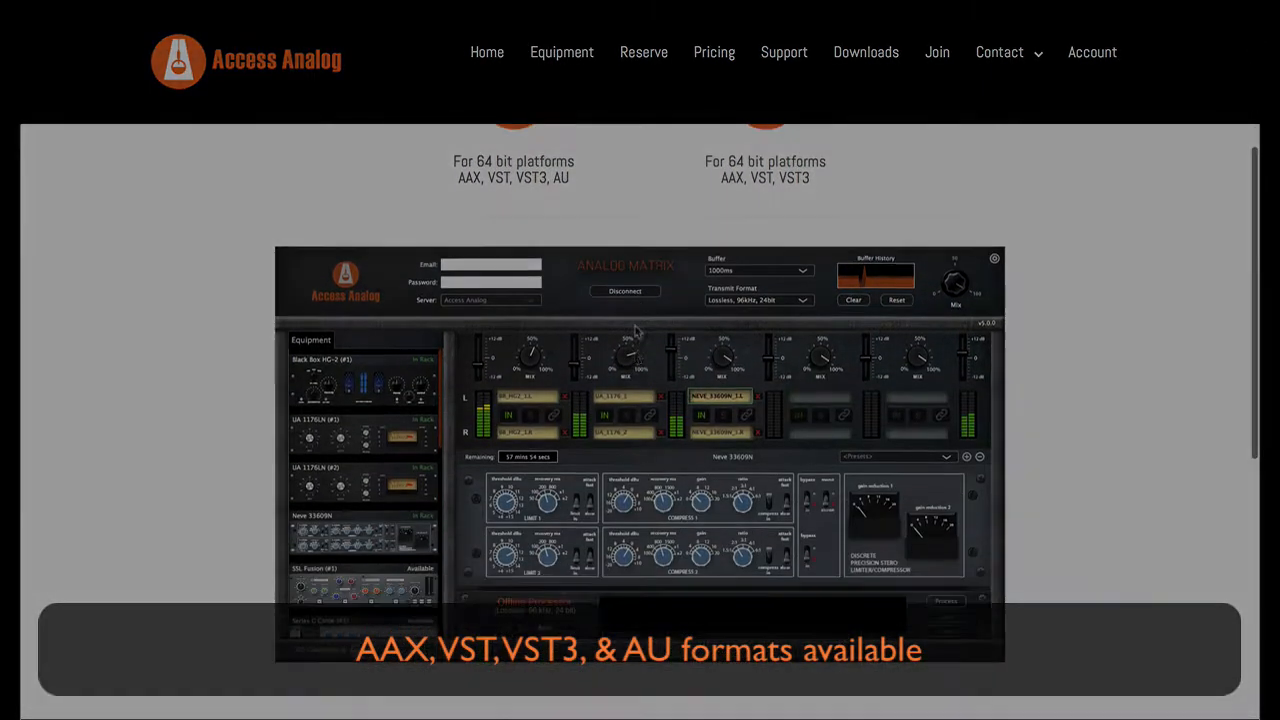
click(1092, 52)
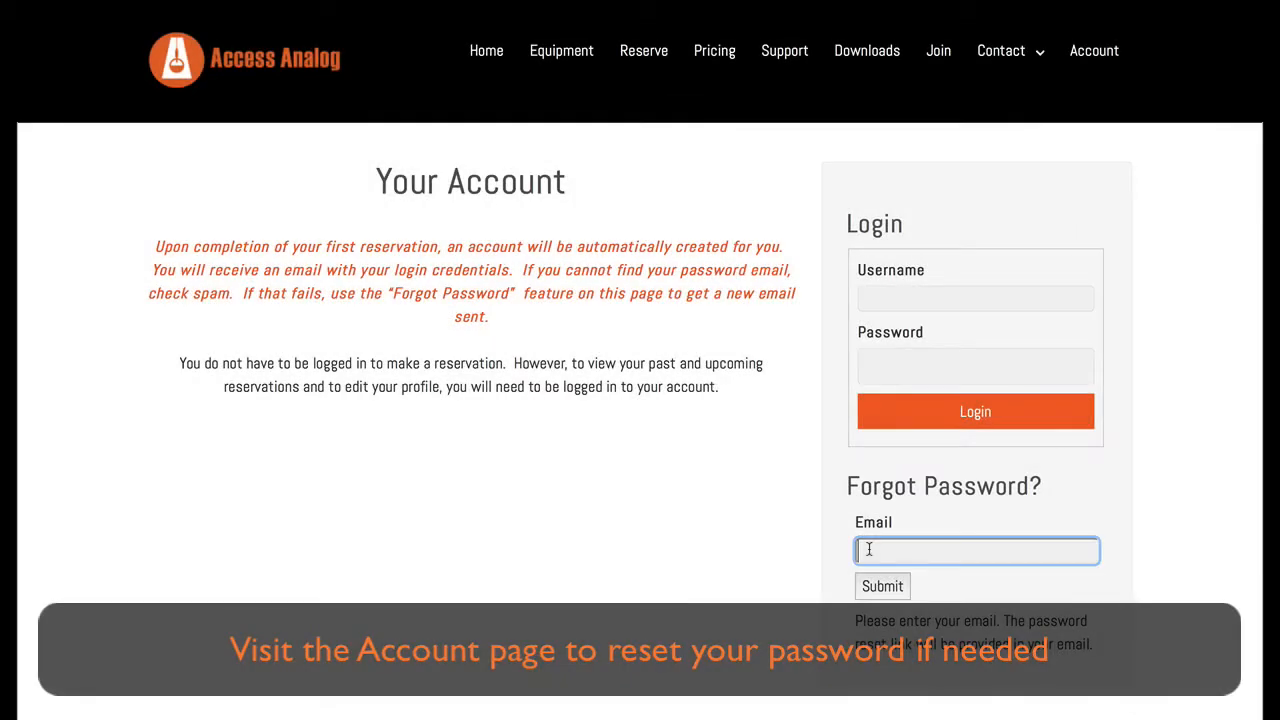
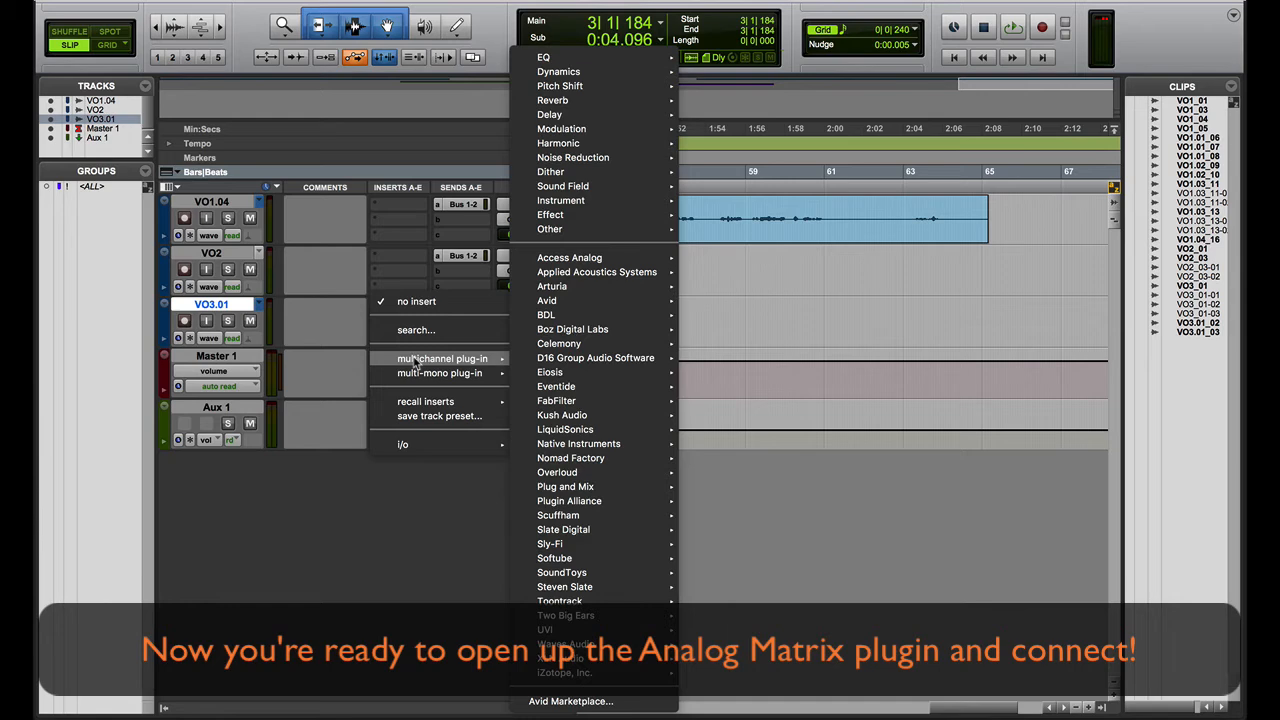
mouse_move(569, 257)
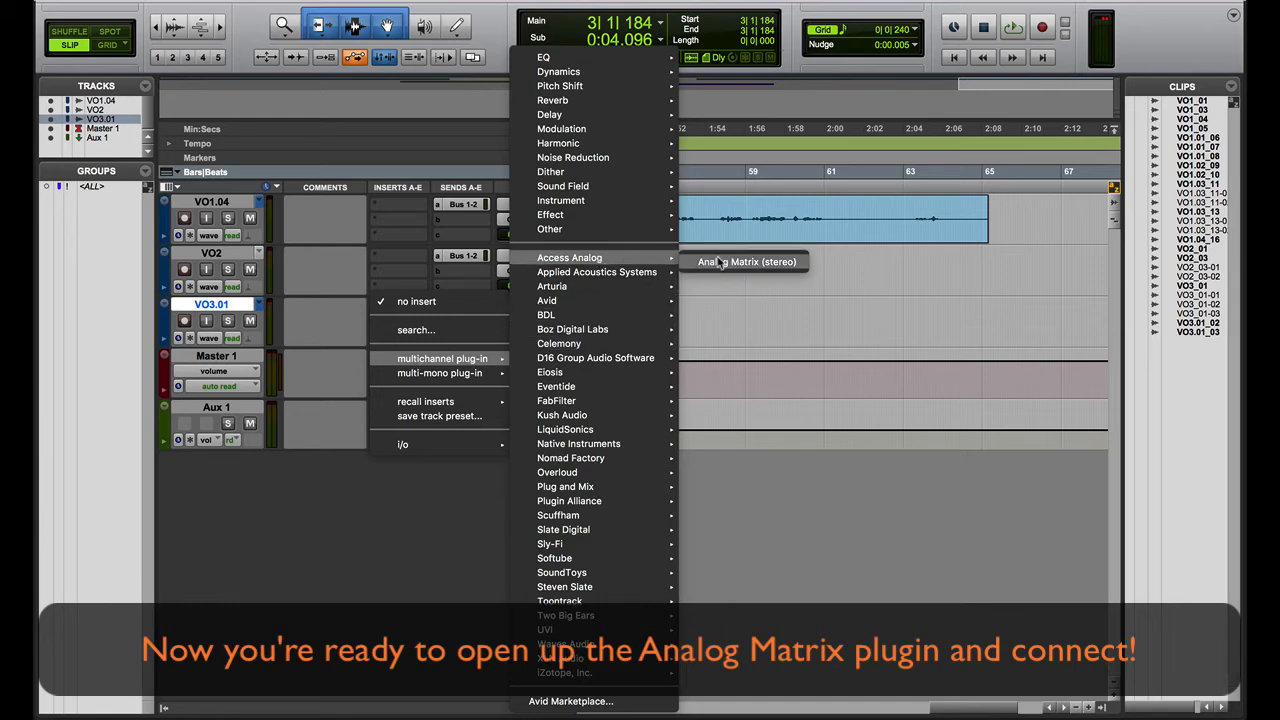
Insert the Analog Matrix stereo plugin on Master 1 and connect to Access Analog
click(746, 261)
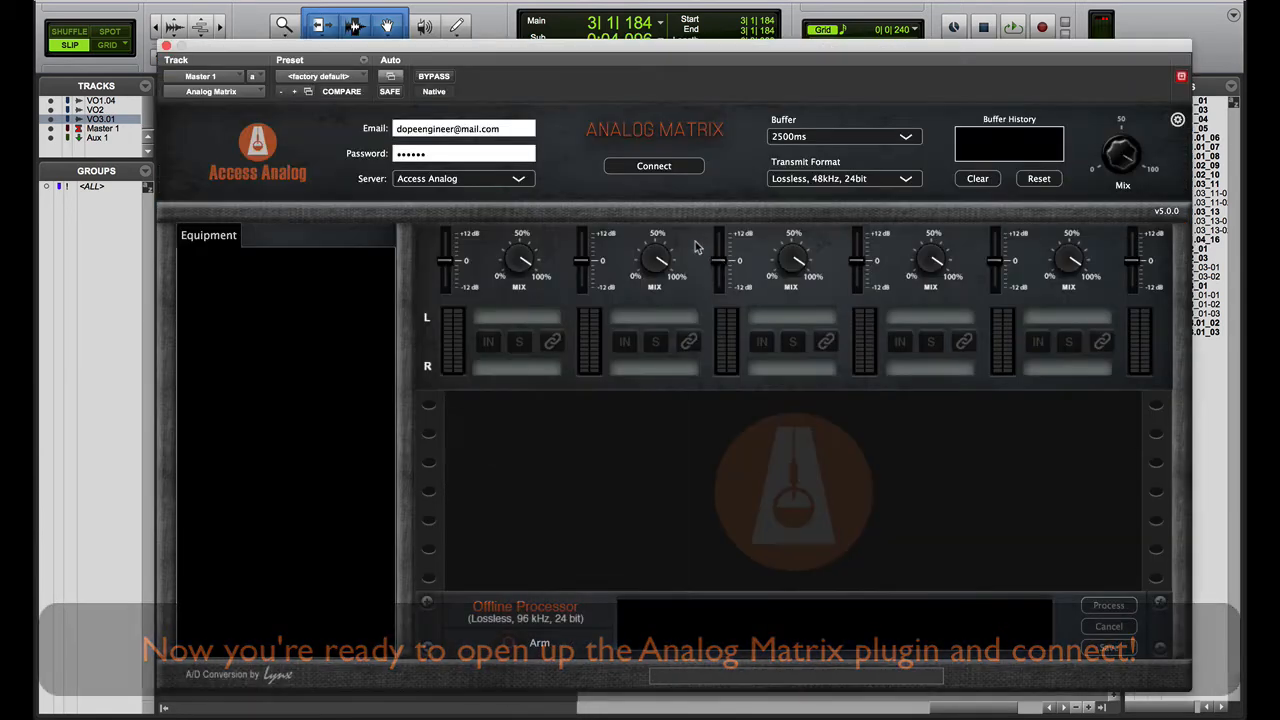
click(654, 165)
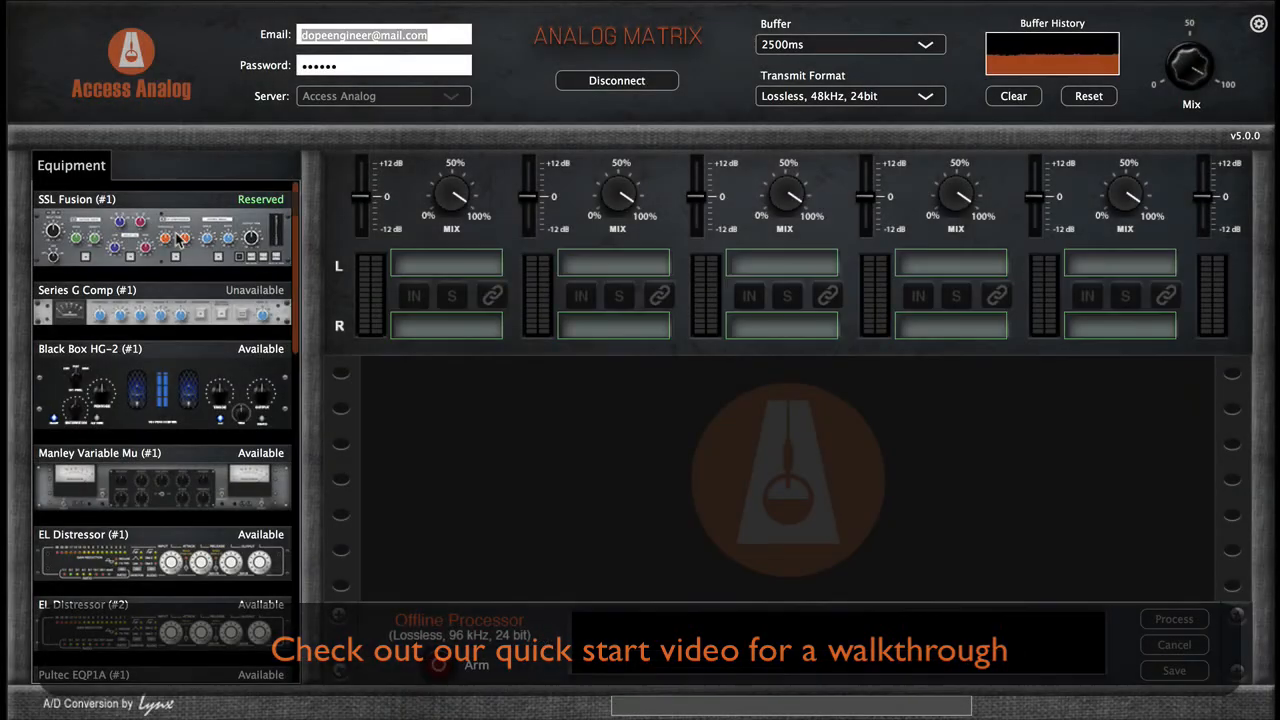